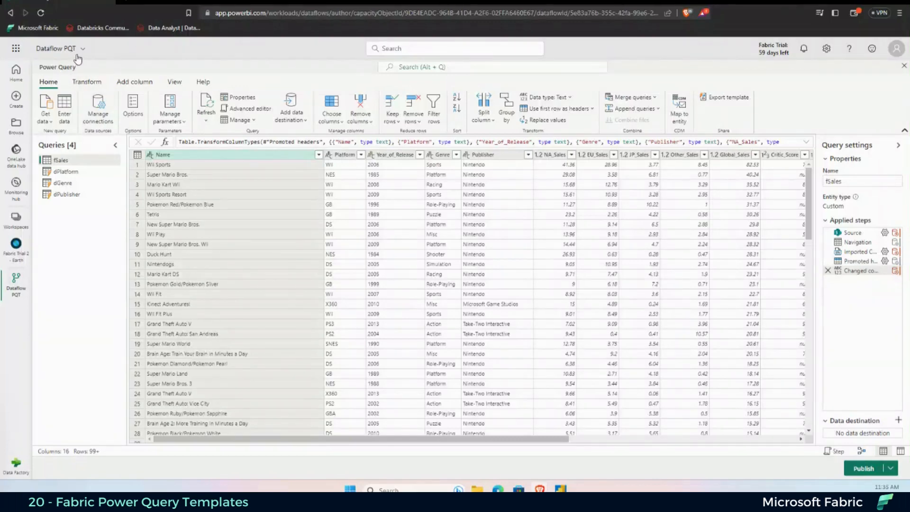
# - Review the dataflow's details and the fSales query's full M code
pyautogui.click(83, 48)
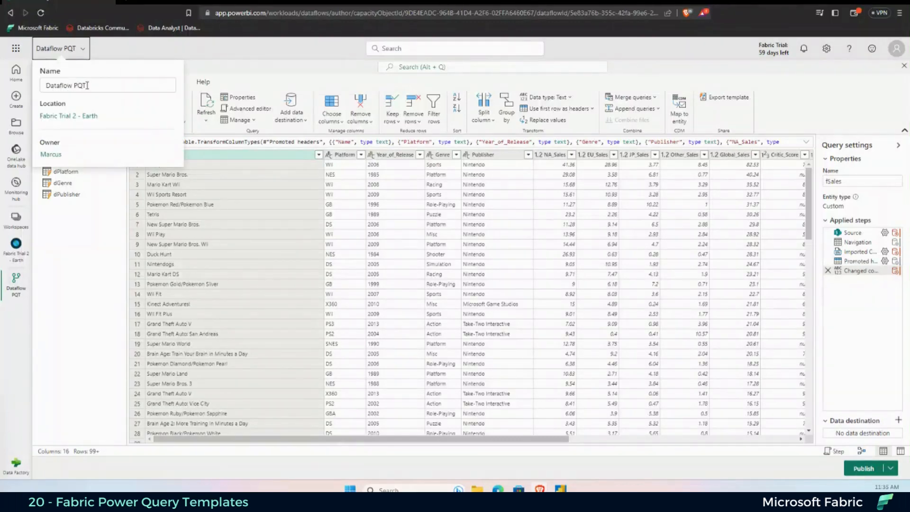
pyautogui.click(64, 239)
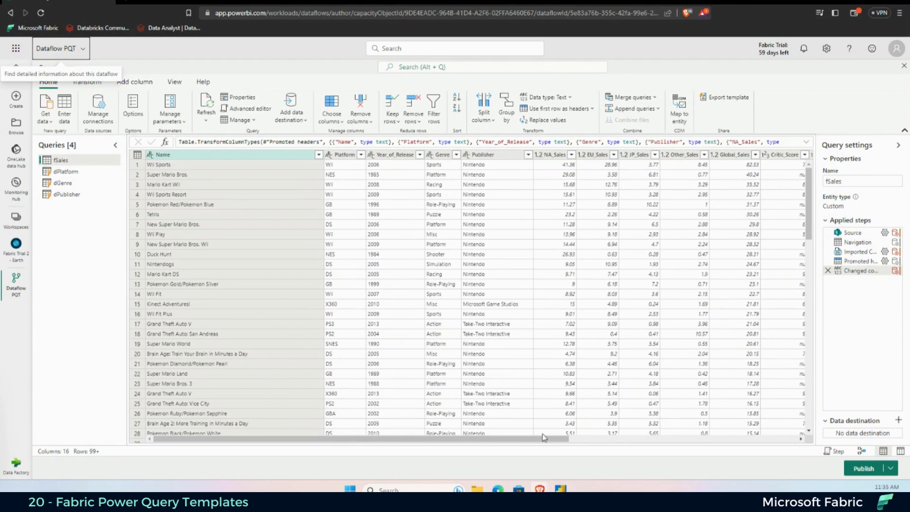
pyautogui.hscroll(3)
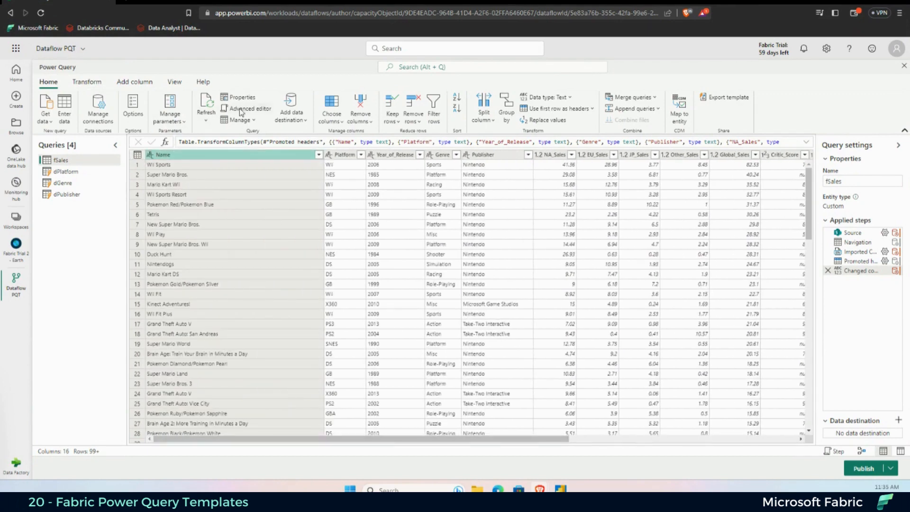
pyautogui.click(251, 108)
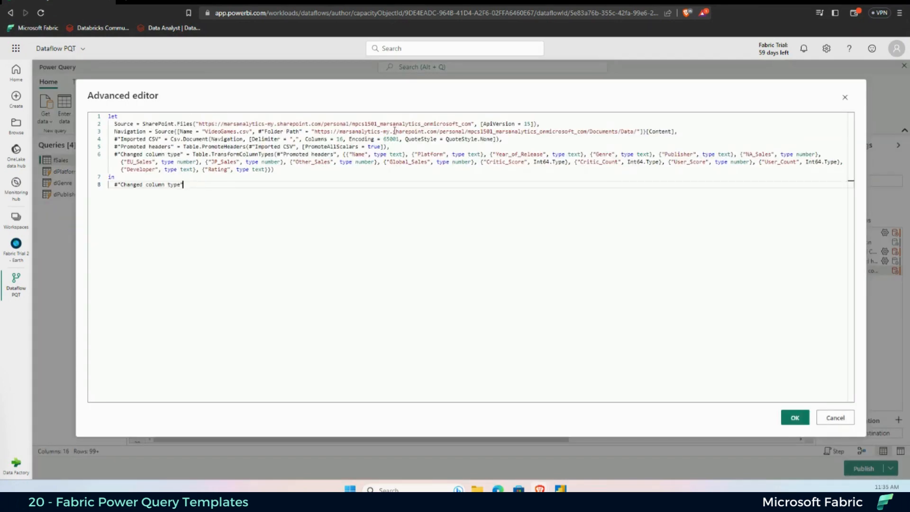
pyautogui.click(794, 418)
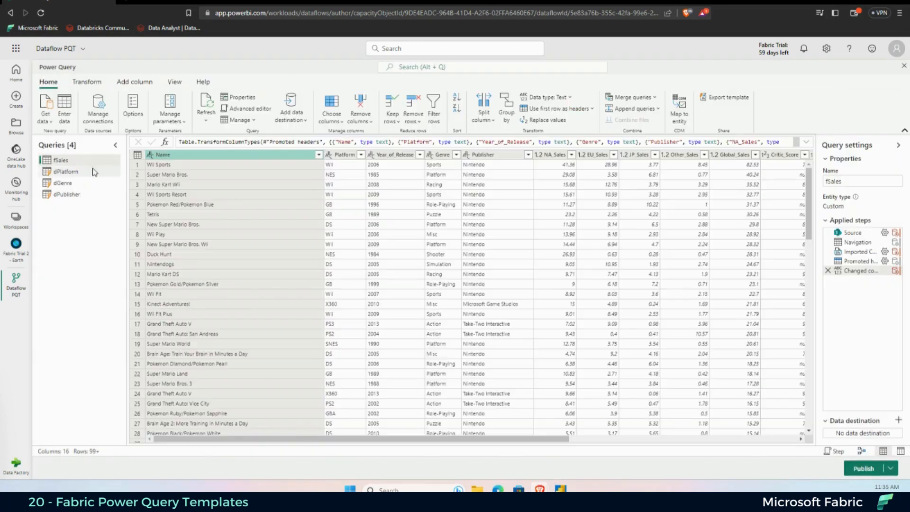
# - Review the dPlatform query's M code, then move on to the dGenre query
pyautogui.click(66, 172)
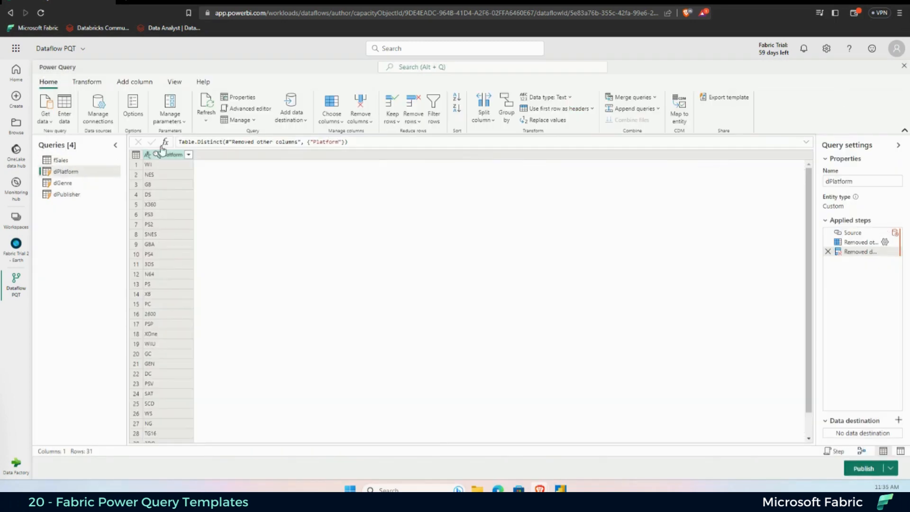
pyautogui.click(250, 108)
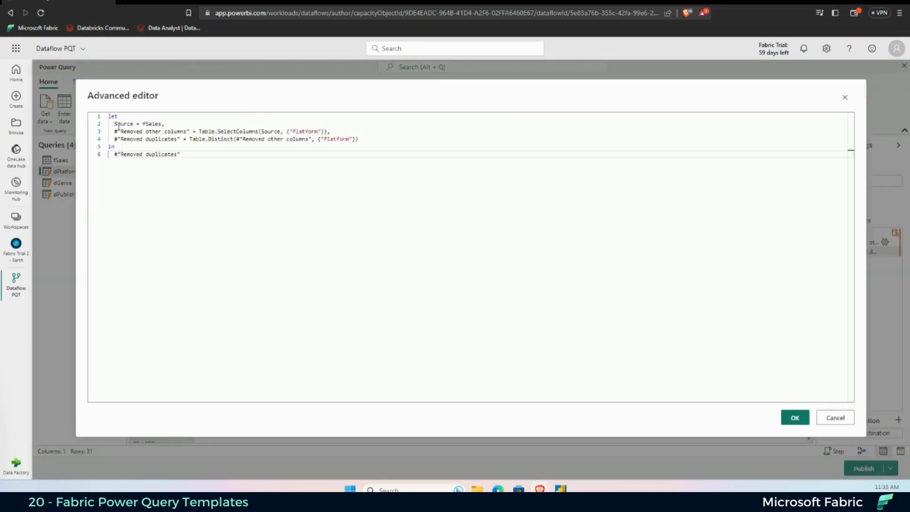
pyautogui.click(795, 418)
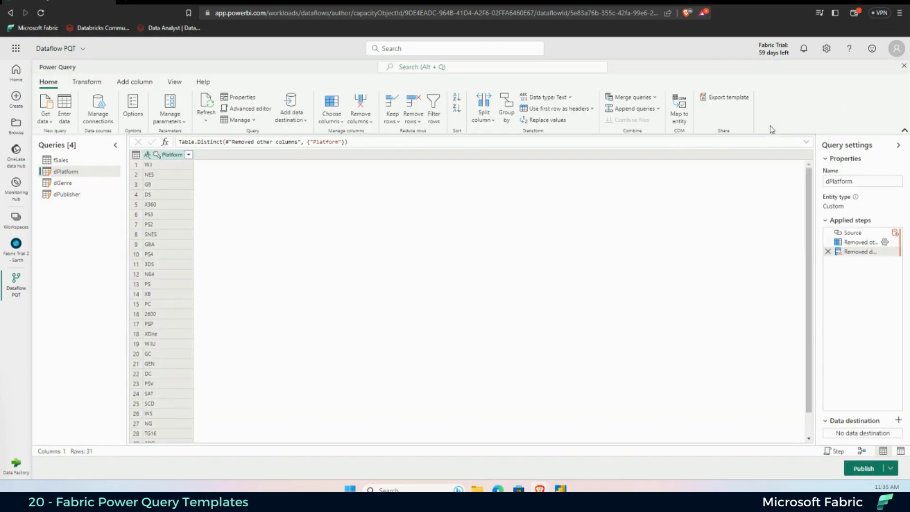
pyautogui.moveTo(806, 183)
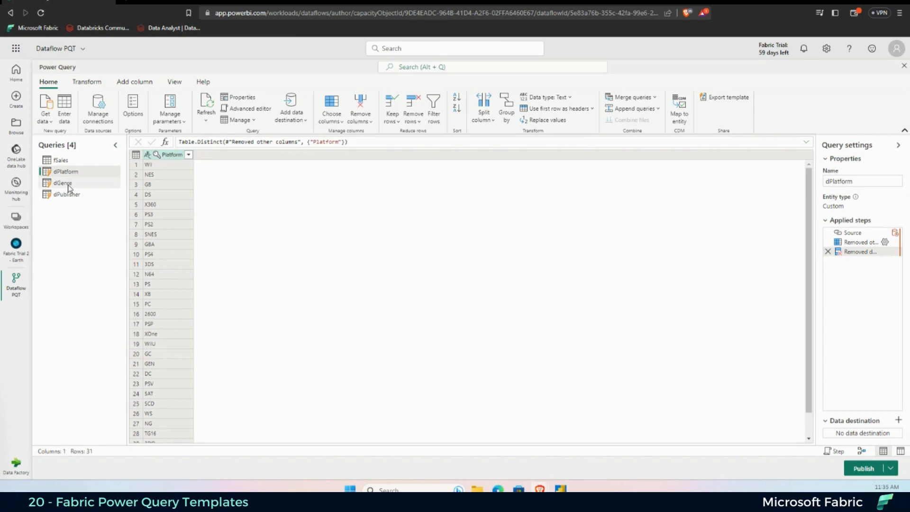
pyautogui.click(63, 182)
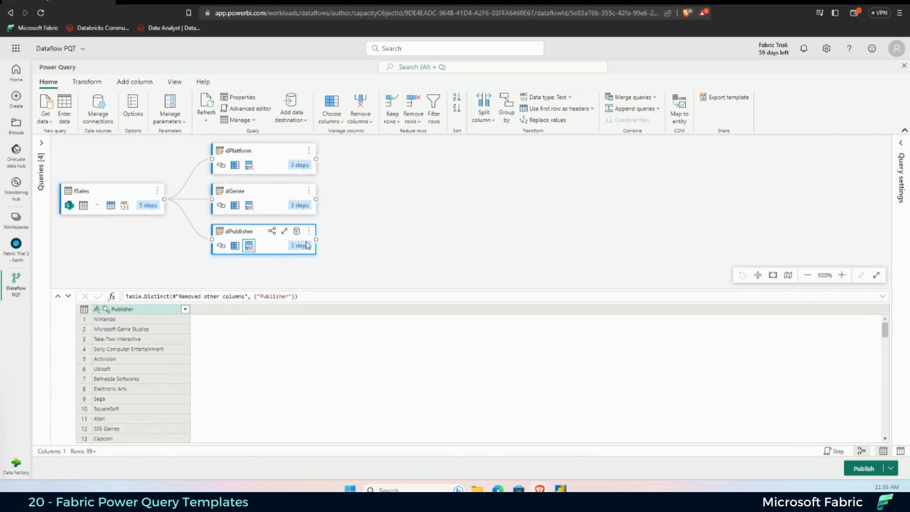
pyautogui.moveTo(307, 245)
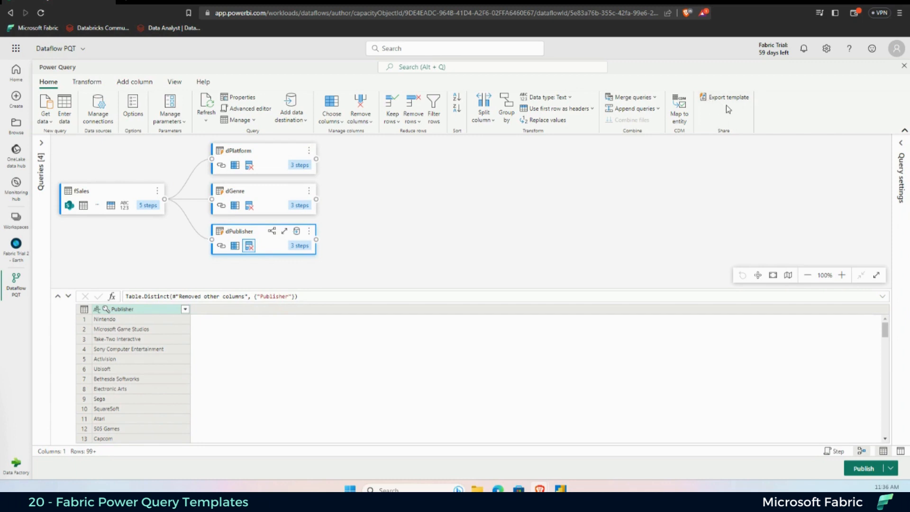
# - Export a template named 'Dataflow PQT' with description 'Template for repetitive use'
pyautogui.click(727, 97)
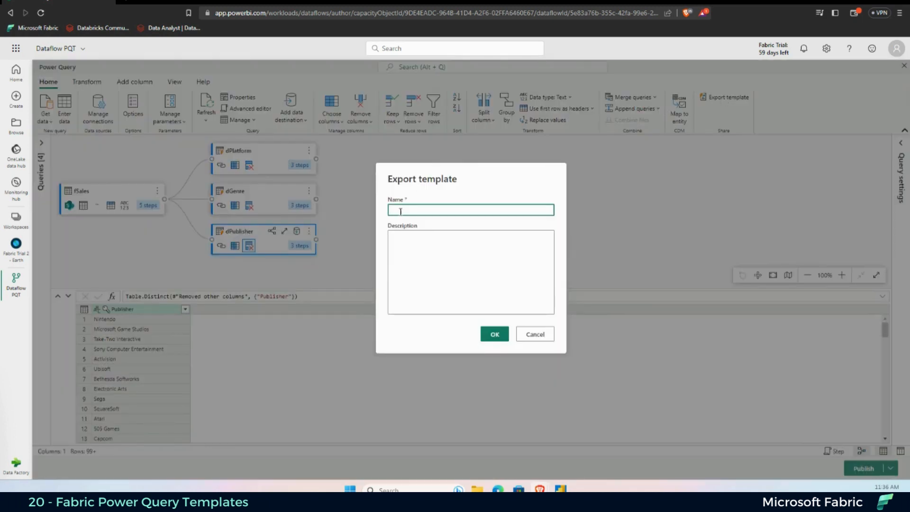
pyautogui.write('Dataflow PQ')
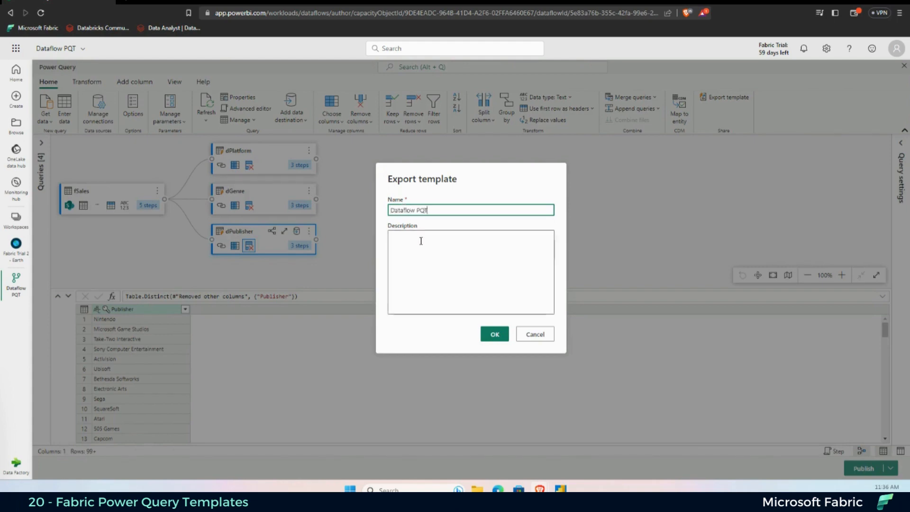
pyautogui.write('Template')
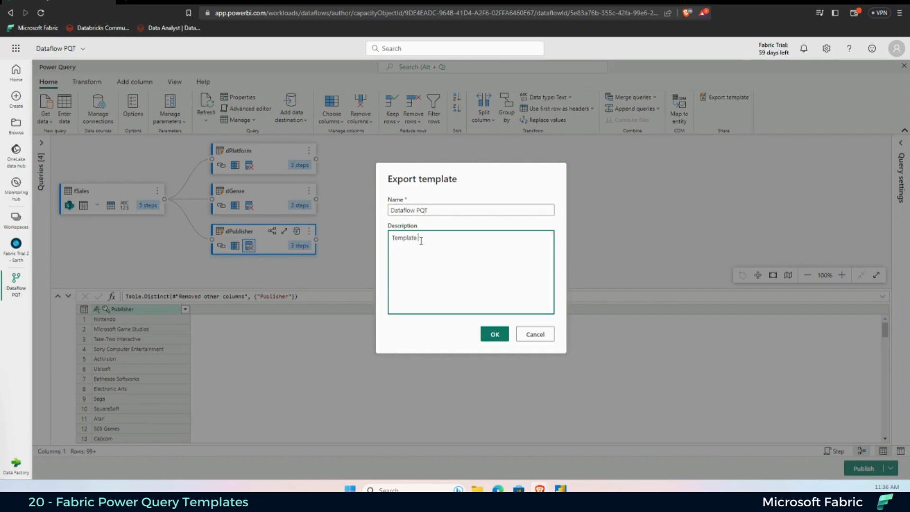
pyautogui.write('for repetitive use')
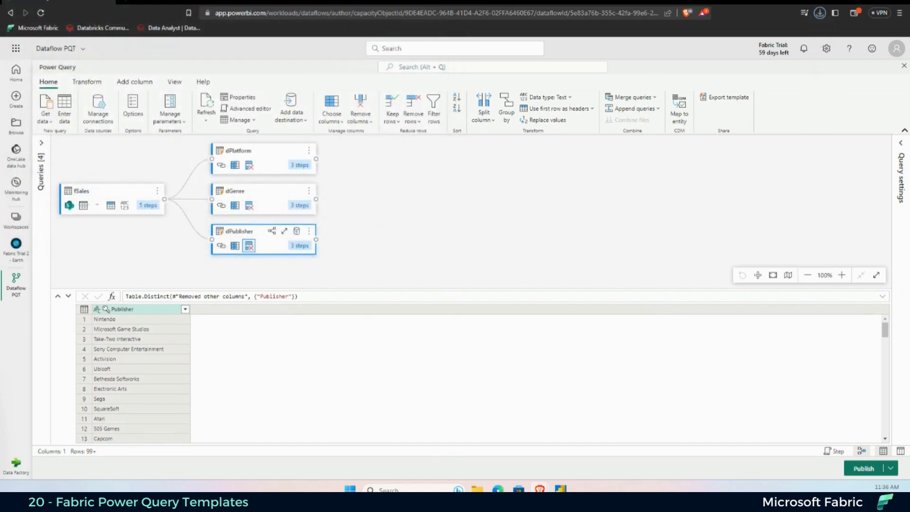
pyautogui.moveTo(16, 247)
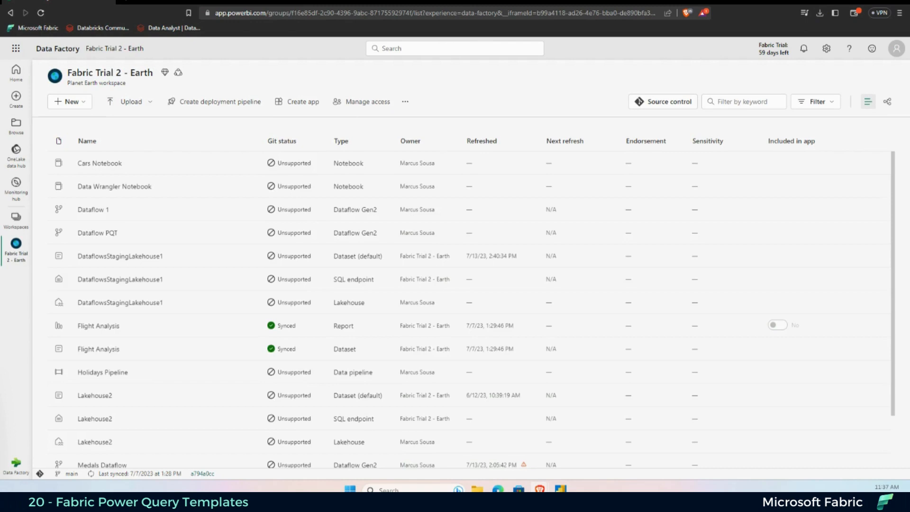
# - Create a new Dataflow Gen2 item from the workspace's New menu
pyautogui.click(69, 101)
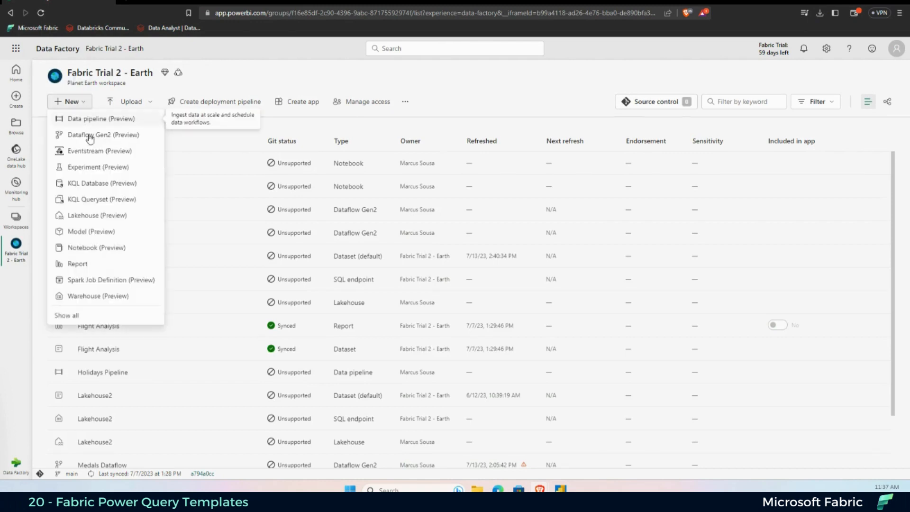
pyautogui.click(104, 134)
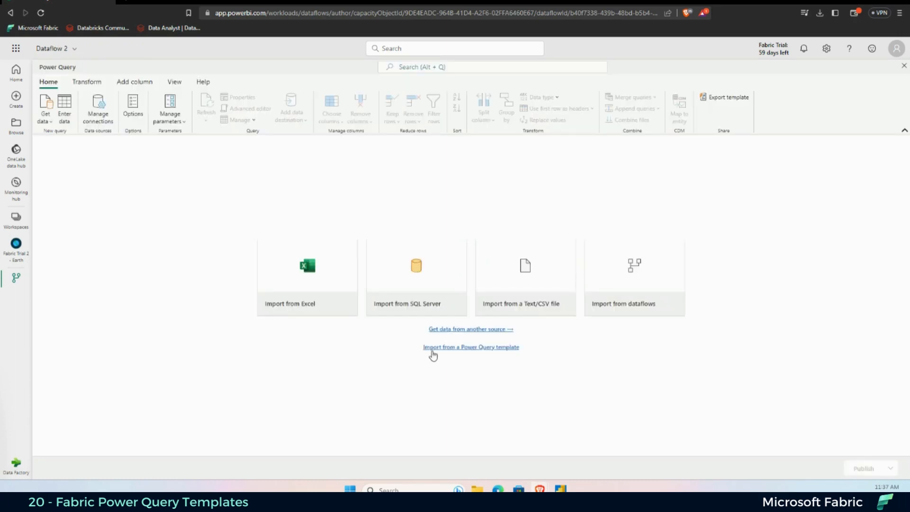
pyautogui.moveTo(510, 348)
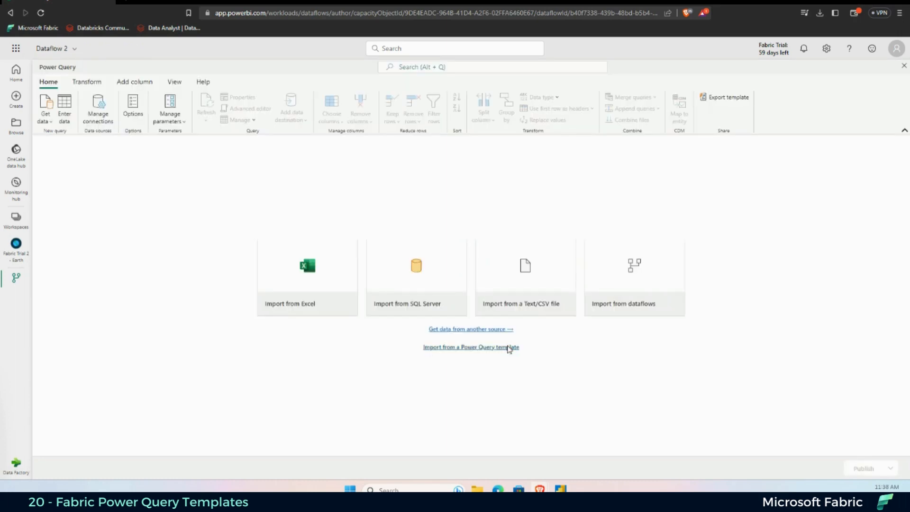
# - Import the Dataflow PQT.pqt template from Downloads into the empty Dataflow 2
pyautogui.click(472, 347)
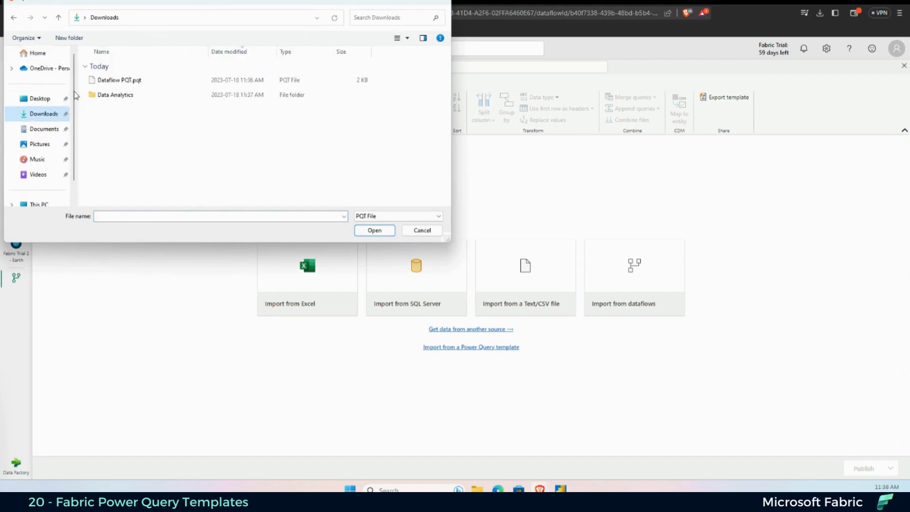
pyautogui.click(120, 79)
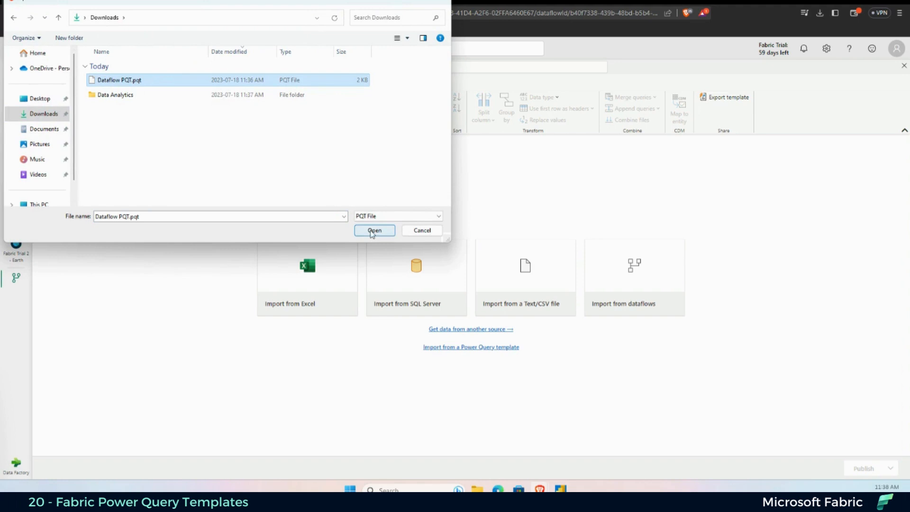
pyautogui.click(375, 230)
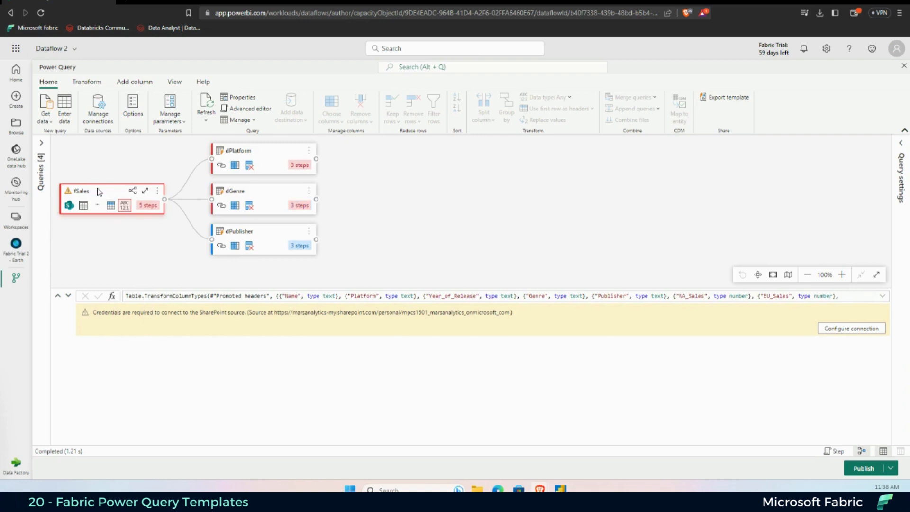
# - Configure and connect the SharePoint credentials so fSales loads its sales rows
pyautogui.click(852, 329)
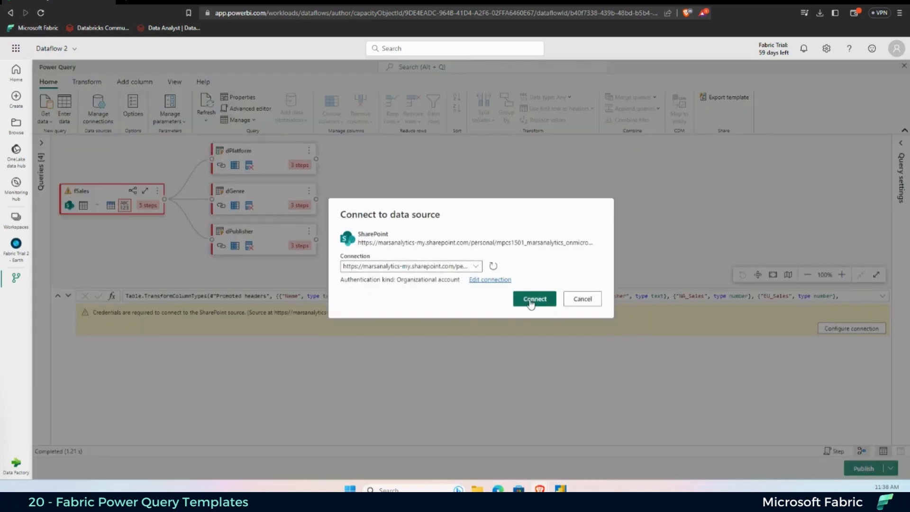
pyautogui.click(533, 299)
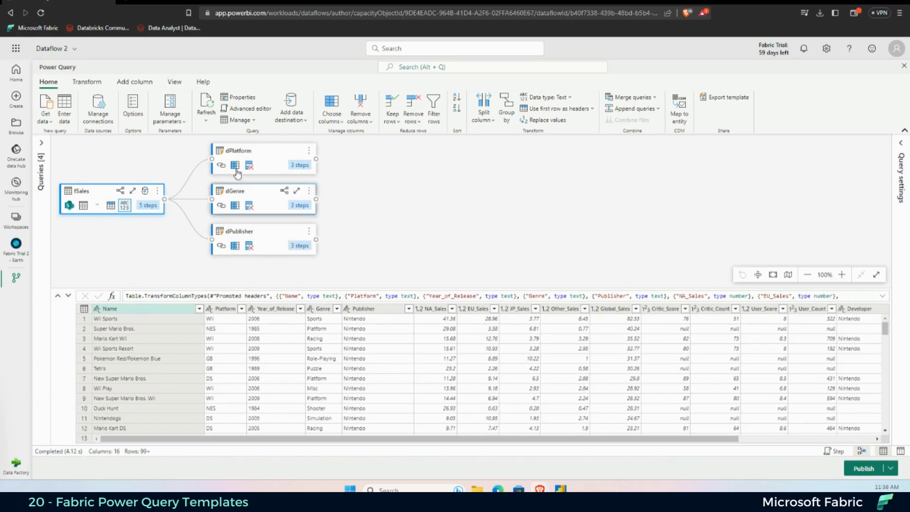
# - Inspect the imported dGenre query's applied steps and review fSales's M script
pyautogui.click(238, 151)
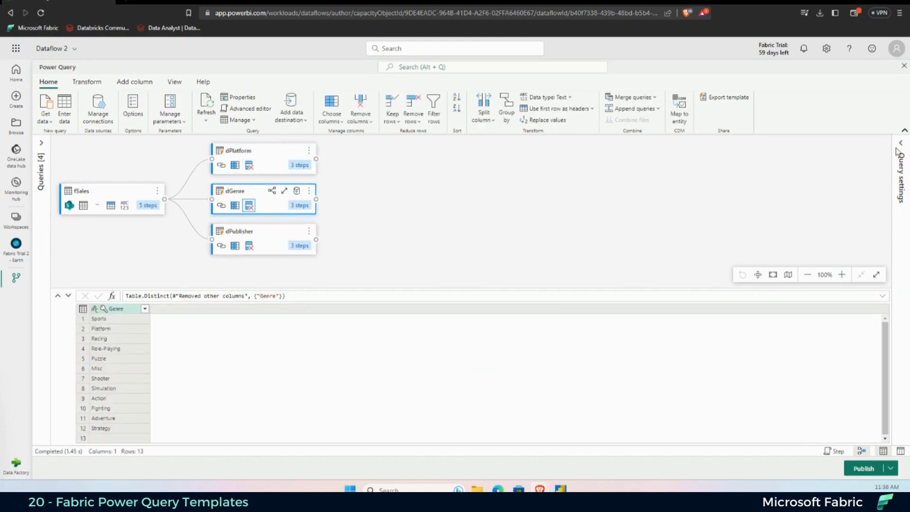
pyautogui.click(239, 232)
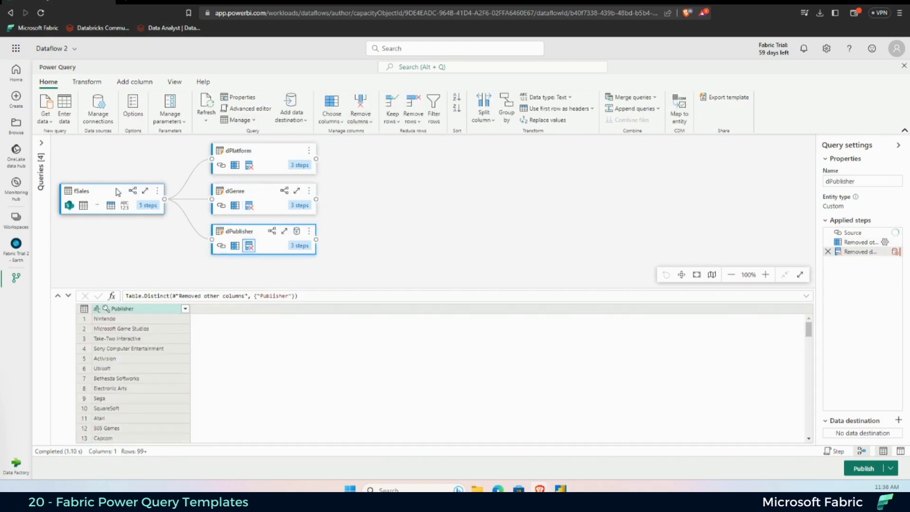
pyautogui.click(250, 108)
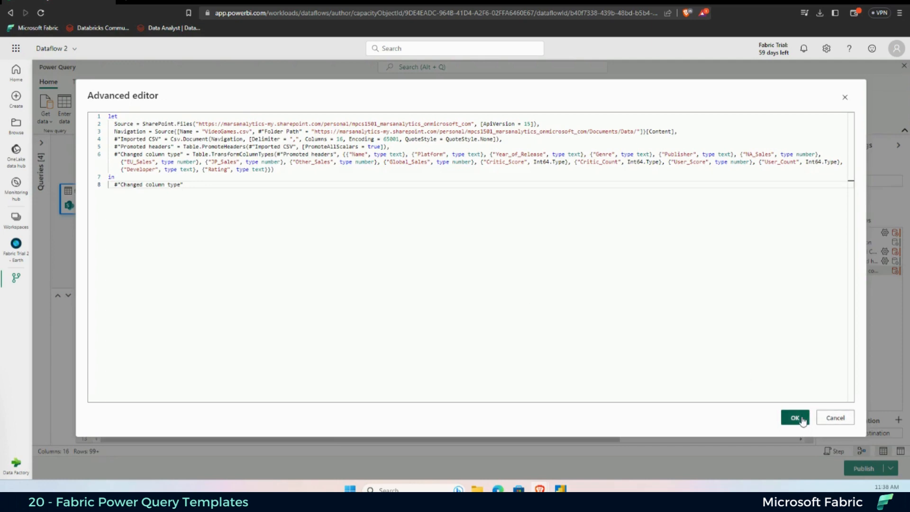
pyautogui.click(795, 417)
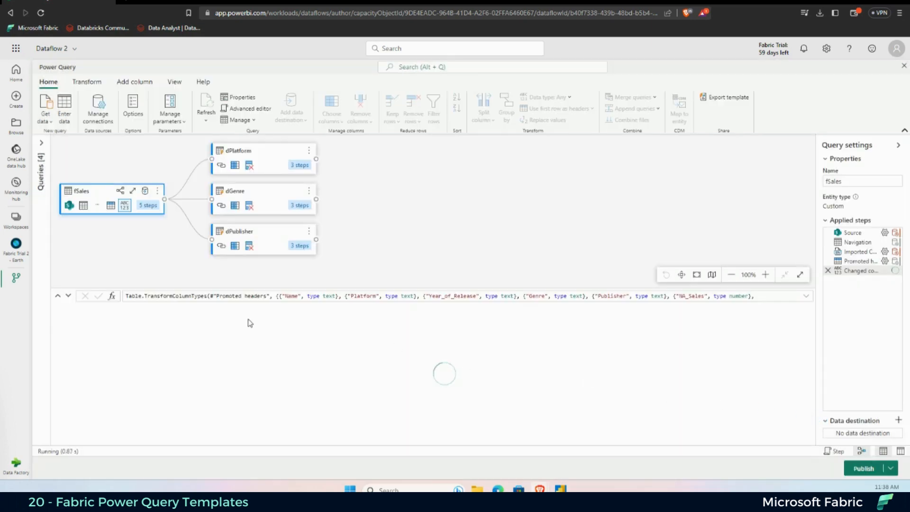